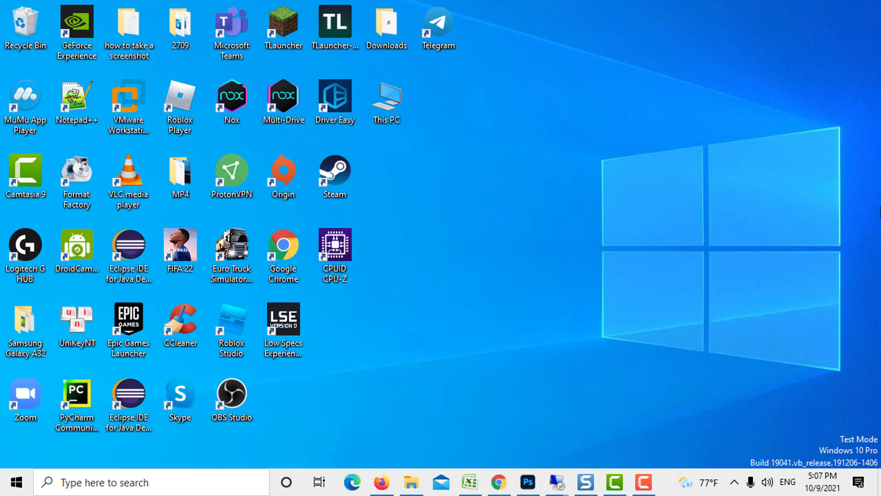
- Bring up the context menu for This PC on the desktop
left_click(387, 101)
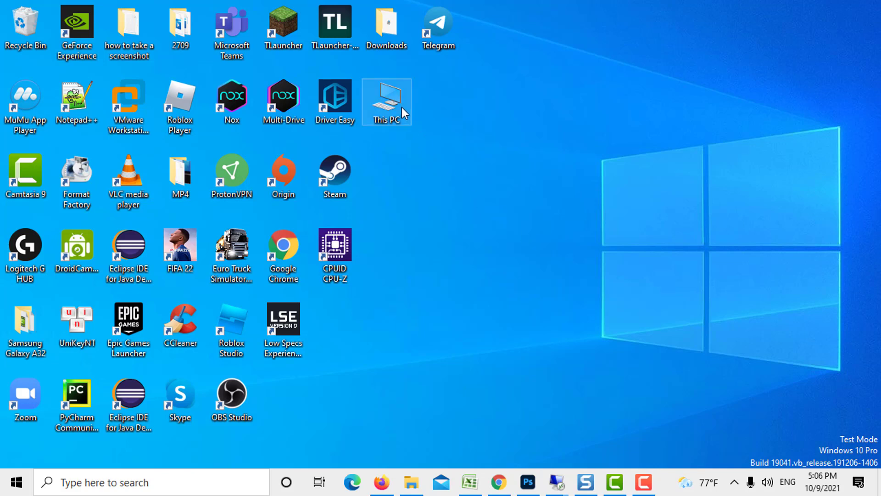
right_click(387, 101)
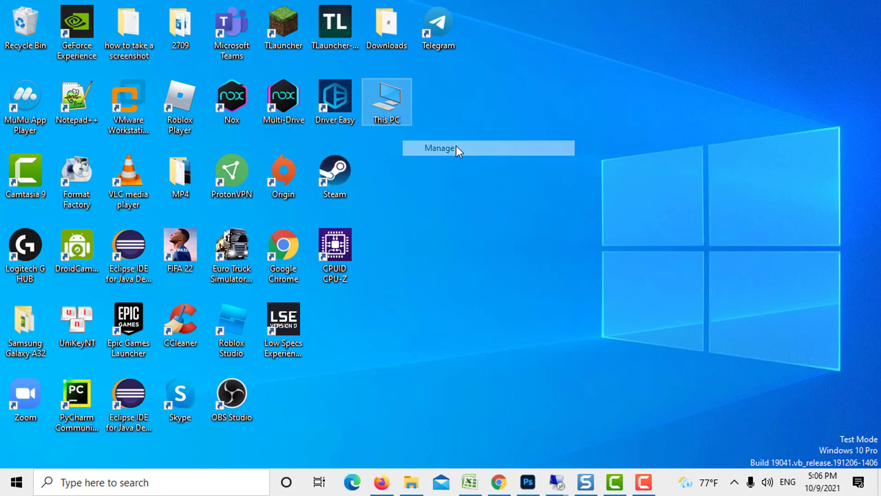
- Manage this PC and select the Unknown USB Device under Universal Serial Bus controllers in Device Manager
left_click(439, 148)
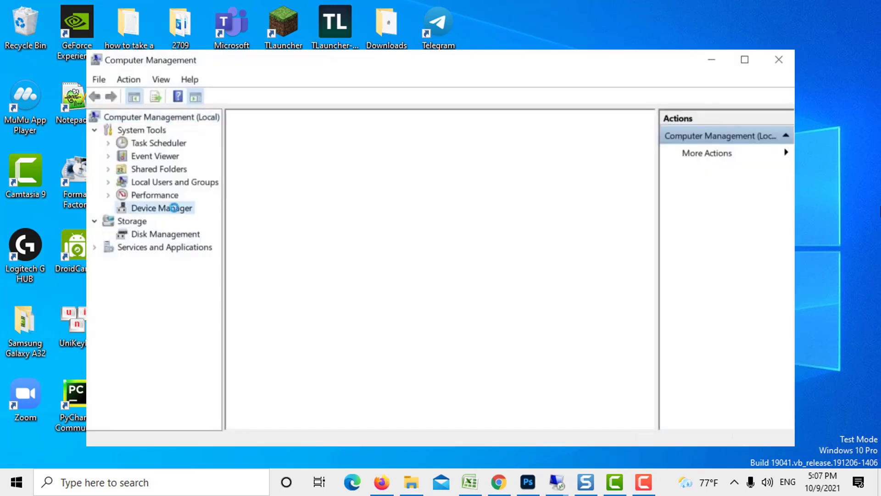
left_click(163, 207)
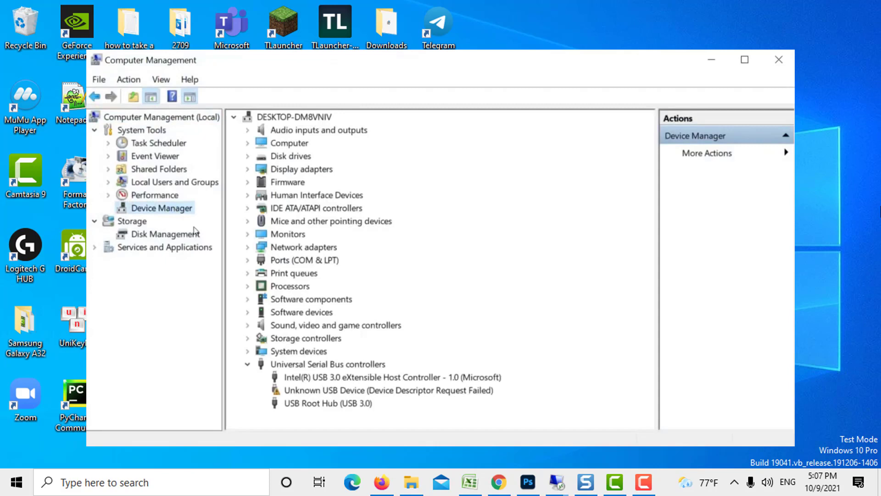
mouse_move(323, 400)
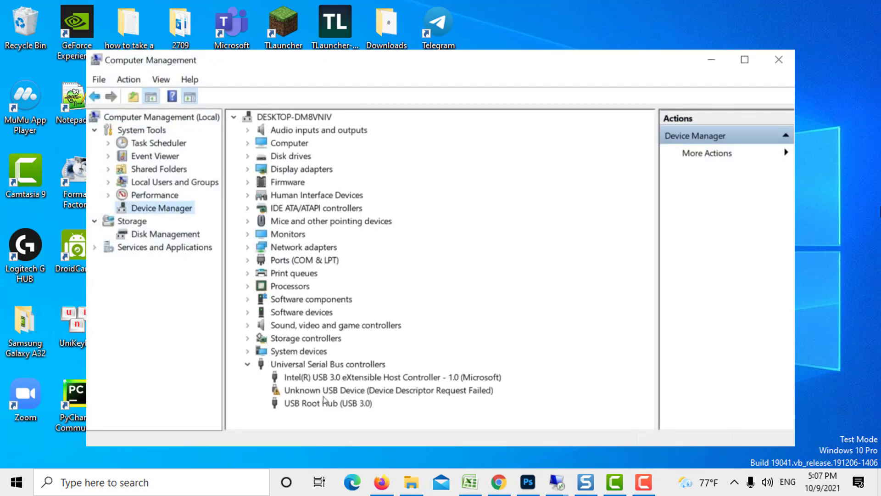
left_click(388, 390)
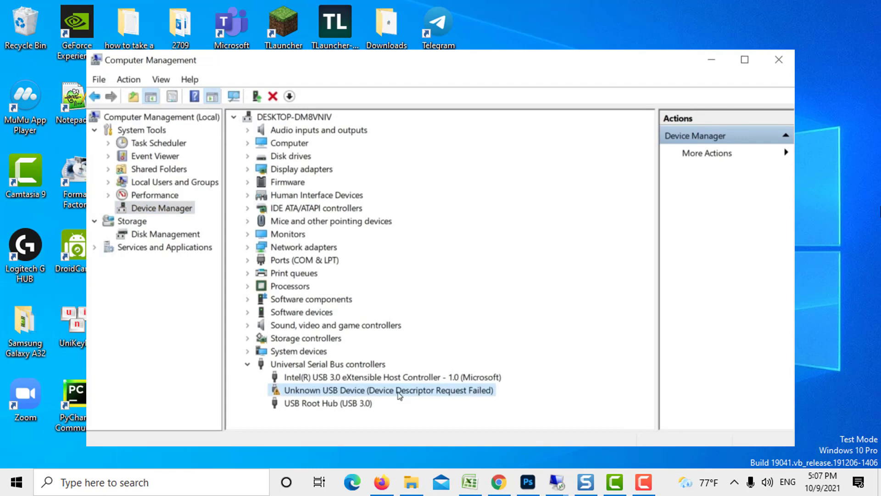
- Update the Unknown USB Device's driver, letting Windows search automatically for driver software
right_click(390, 390)
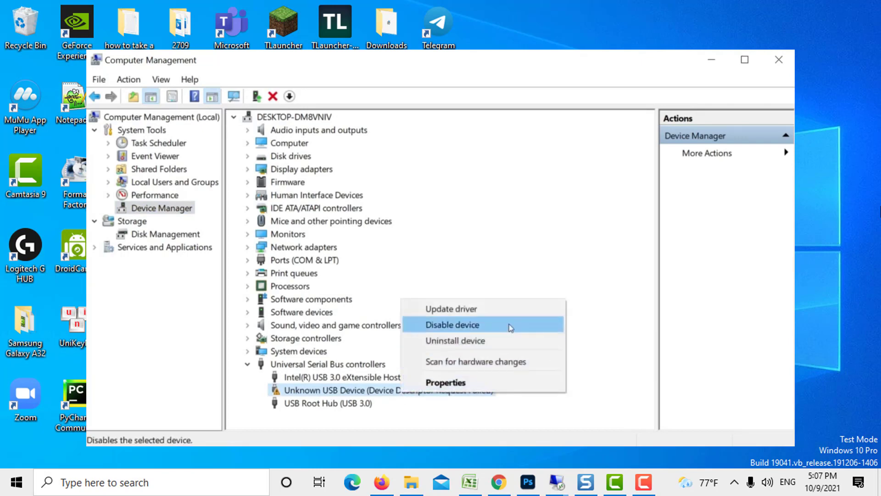
left_click(452, 308)
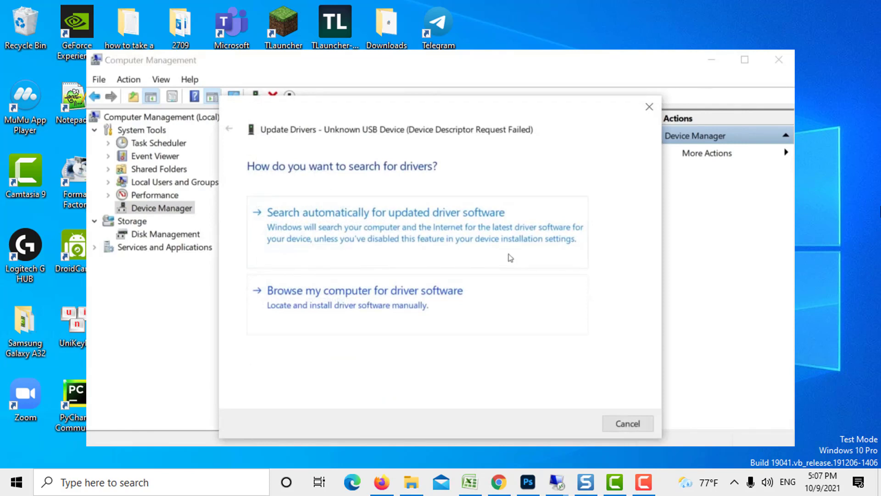
left_click(386, 213)
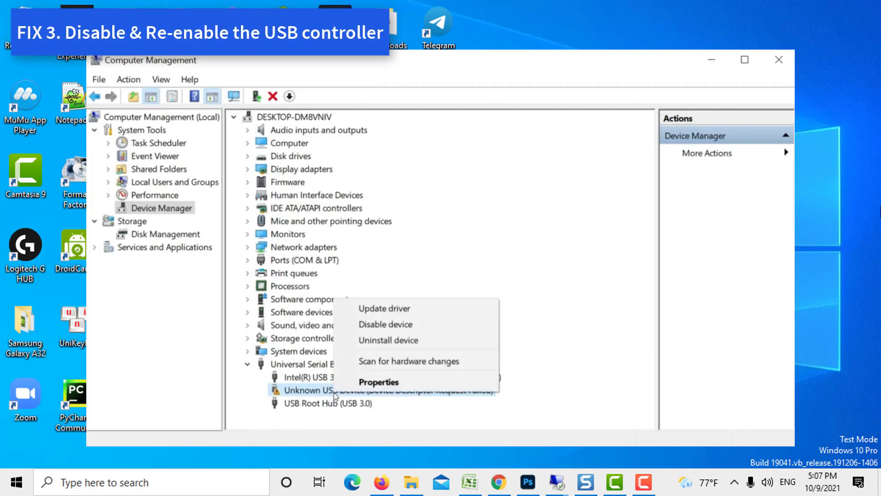
- Disable the Unknown USB Device and return to the Device Manager list
left_click(386, 324)
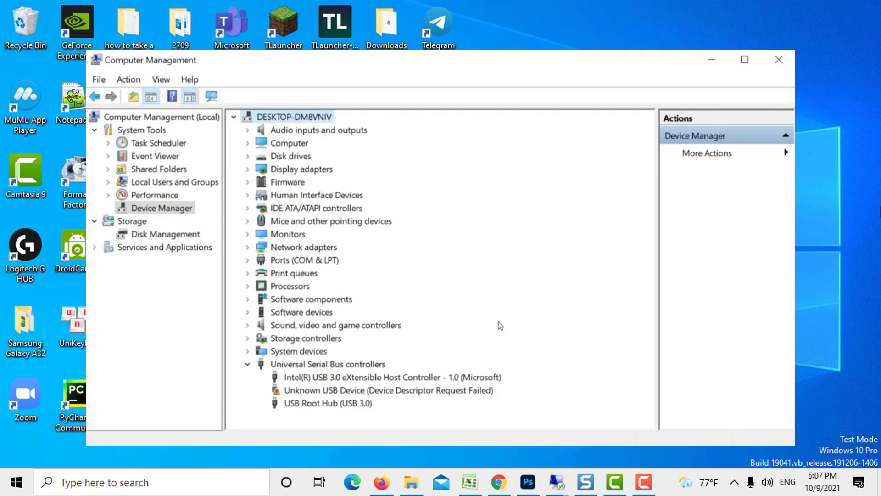
left_click(779, 60)
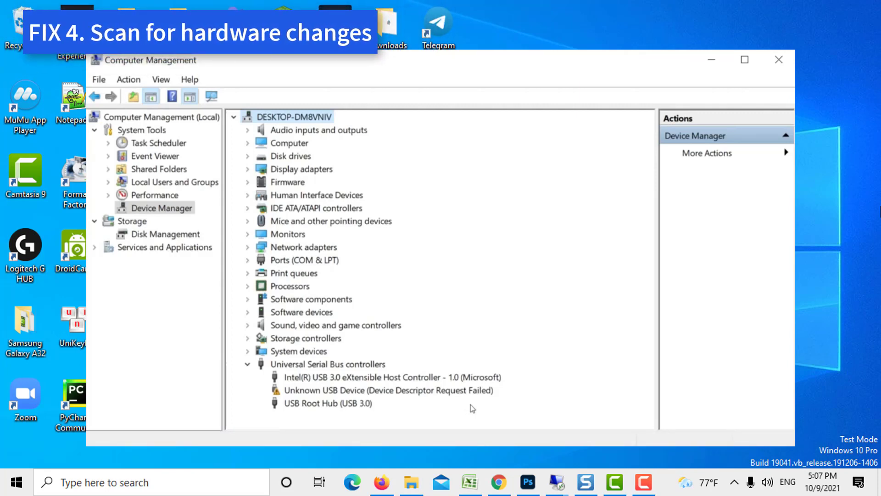
- Scan for hardware changes so the entry reappears as USB Composite Device under Universal Serial Bus controllers
right_click(389, 390)
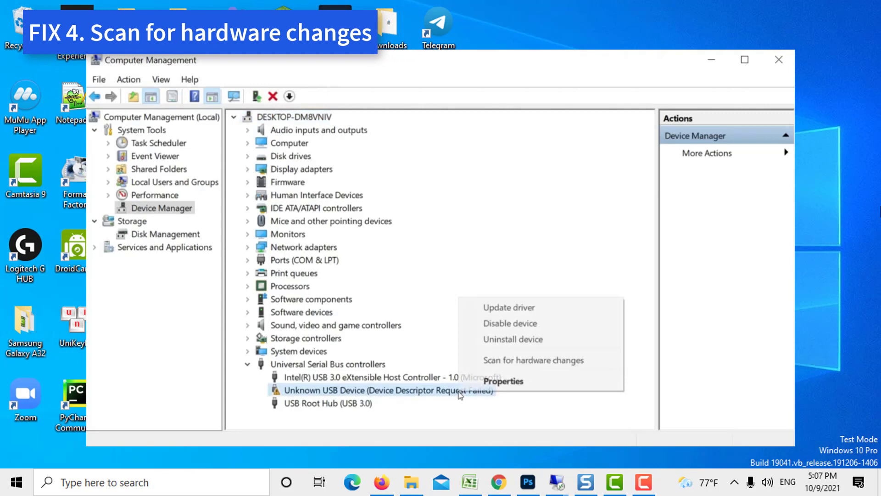
mouse_move(503, 390)
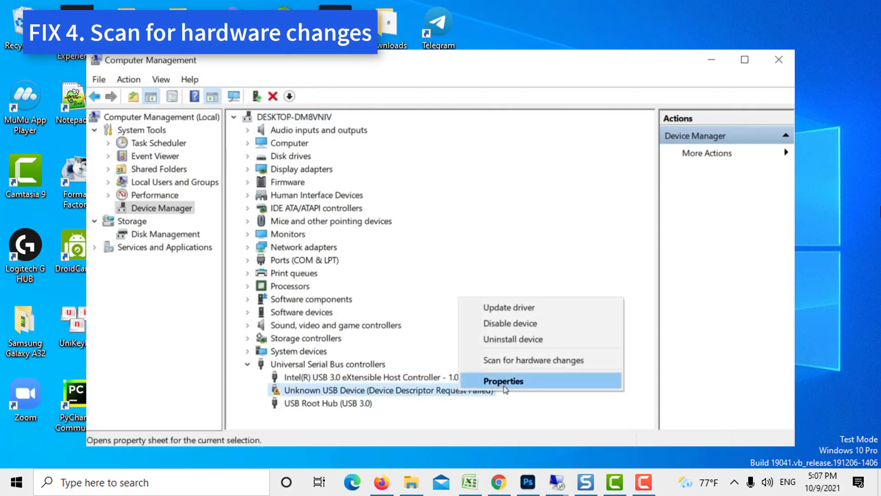
left_click(533, 360)
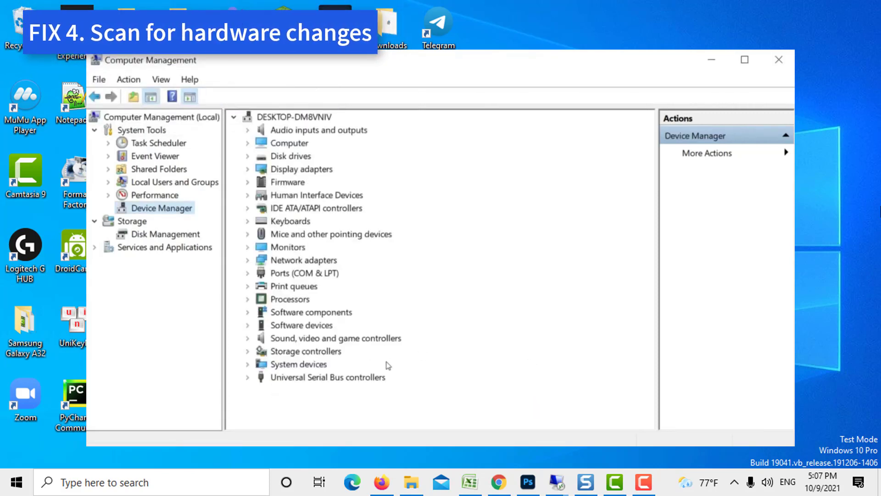
left_click(247, 378)
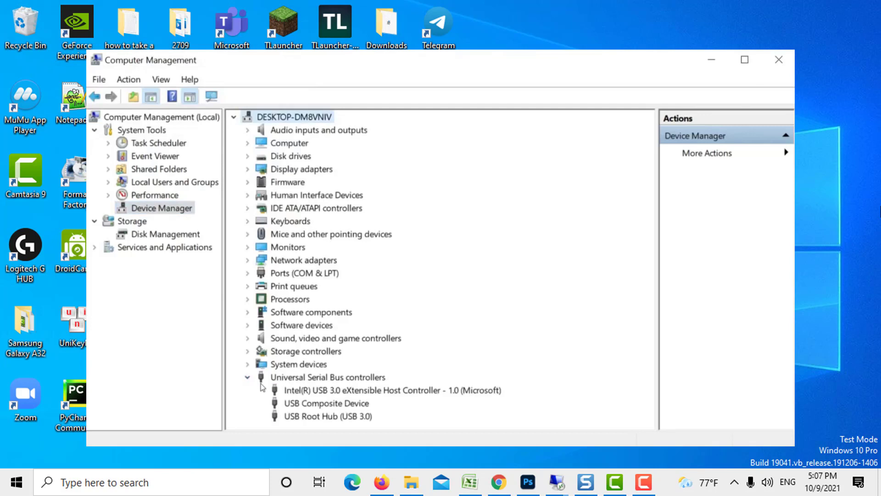
mouse_move(410, 405)
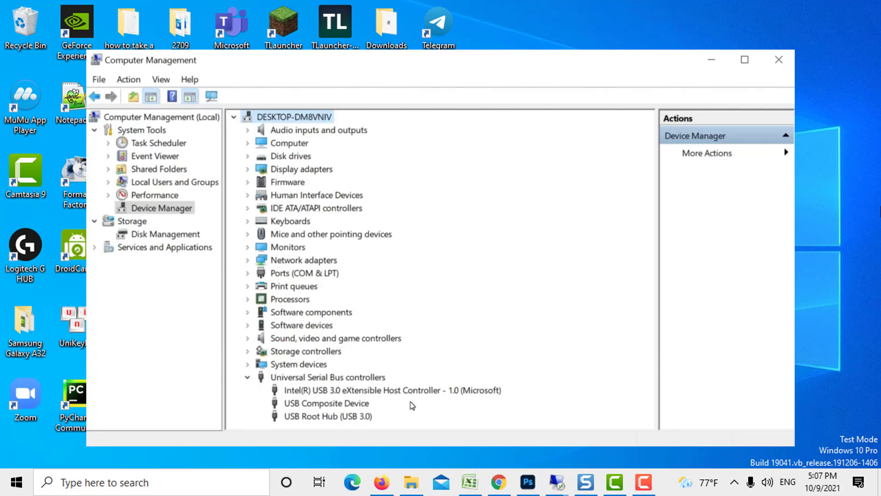
mouse_move(405, 441)
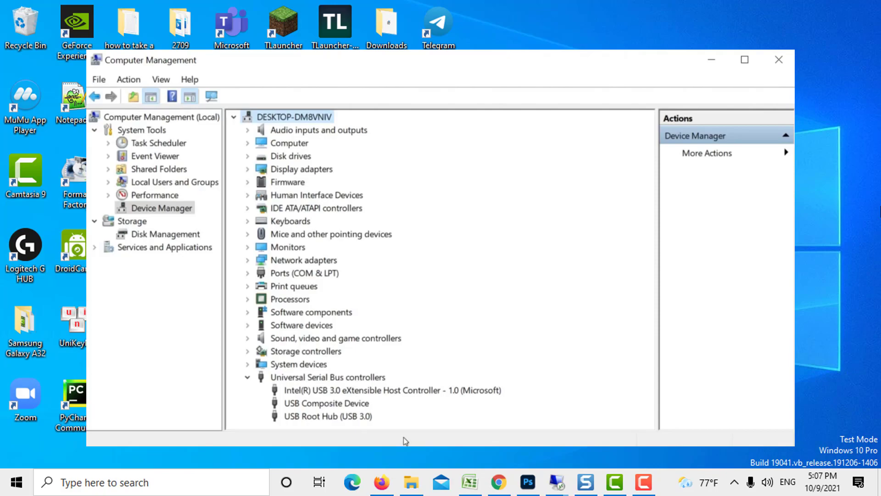